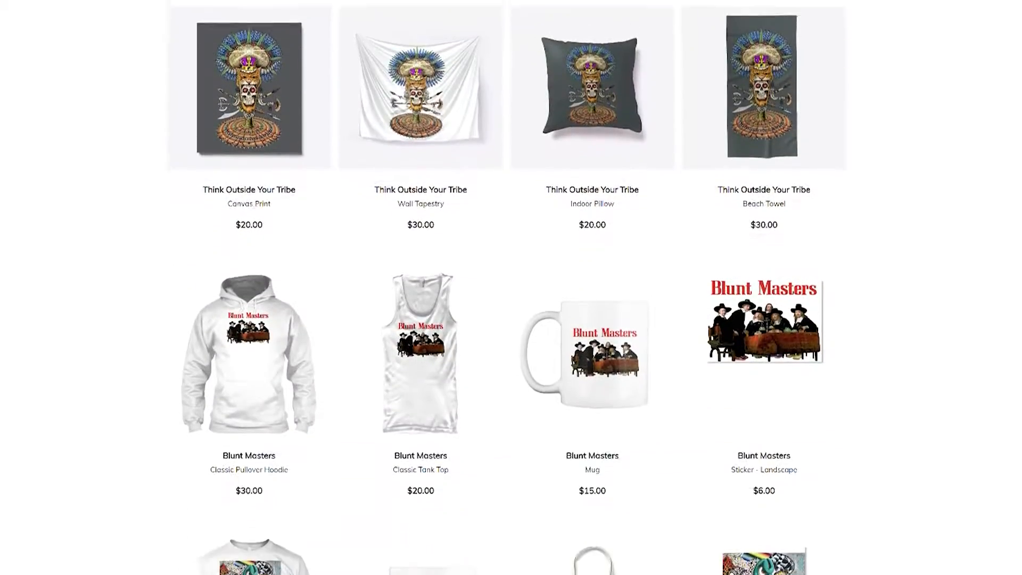
scroll("down", 3)
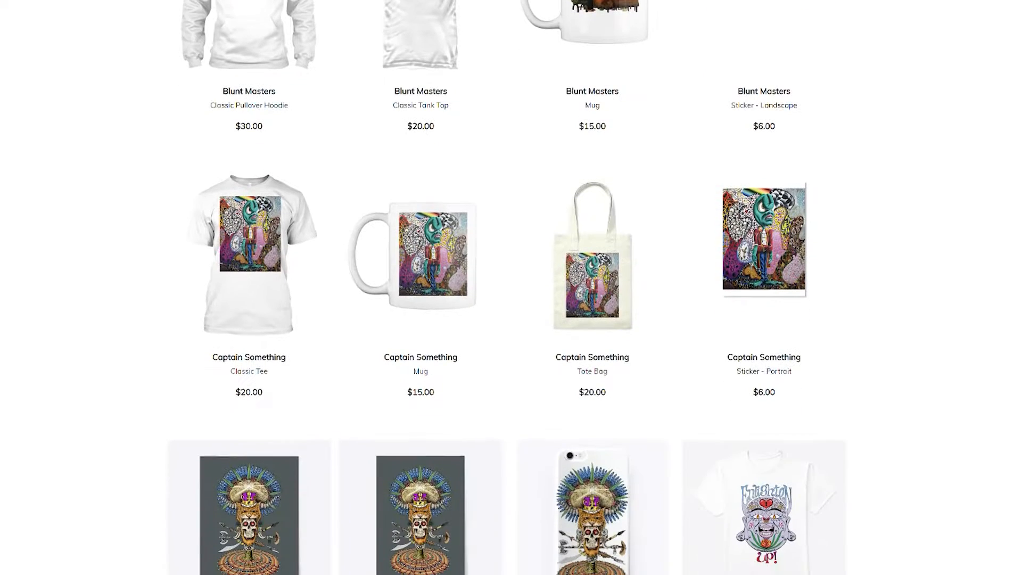